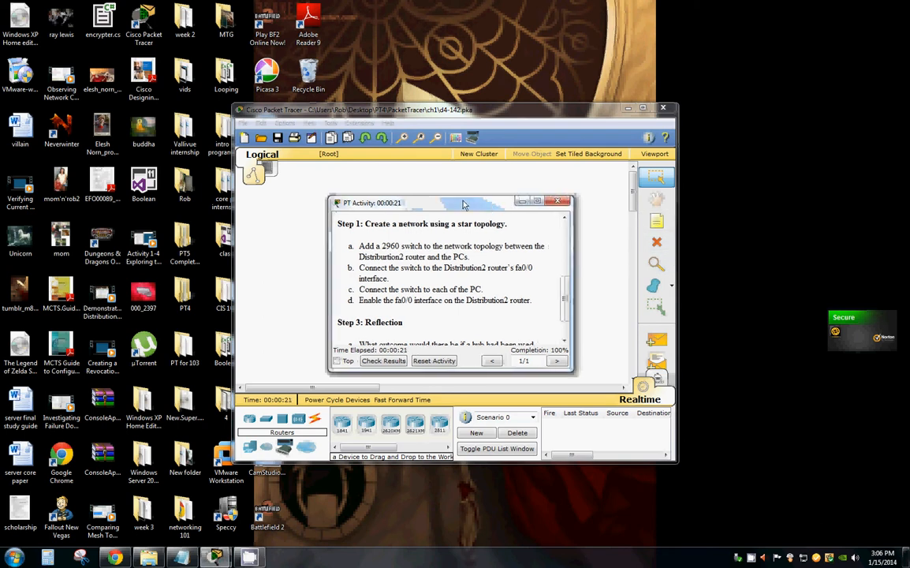
Move the activity window aside and place a 2960-24TT switch (Switch0) in the workspace
left_click_drag(450, 202, 142, 152)
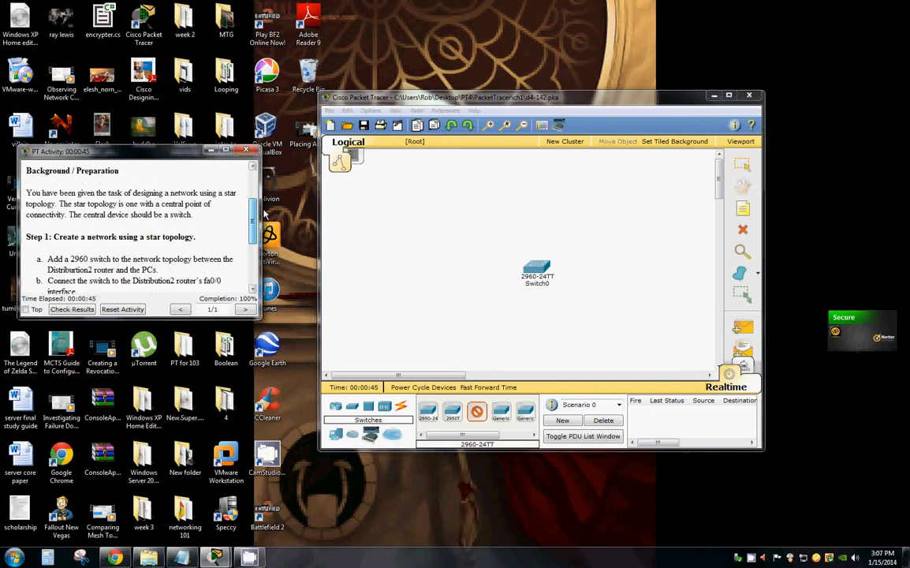
scroll("down", 3)
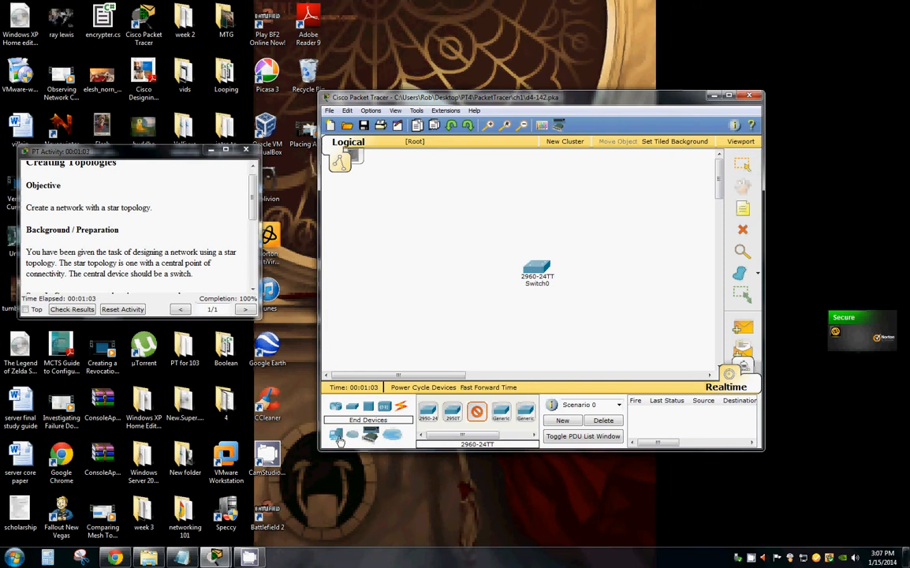
Add two PC-PT and two Laptop-PT end devices plus an 1841 router around Switch0
left_click(428, 410)
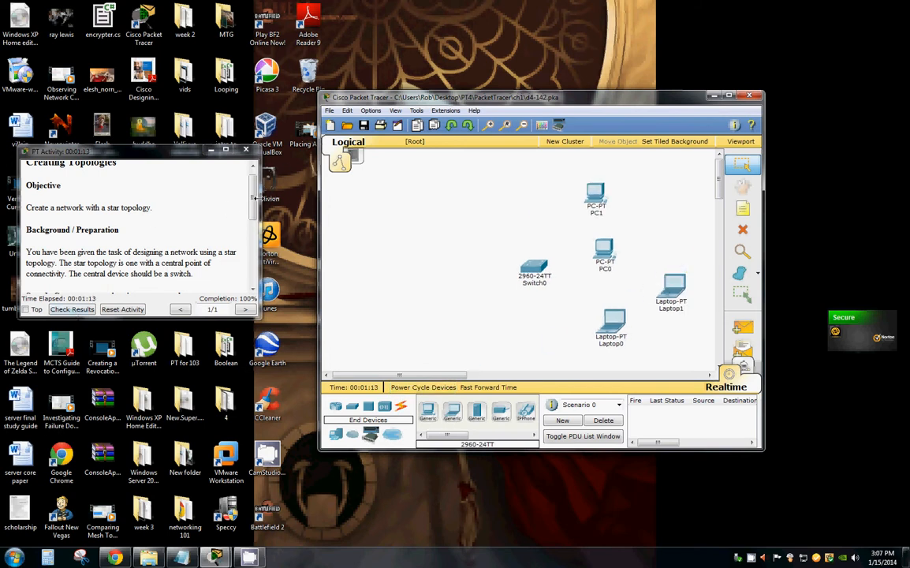
scroll("down", 3)
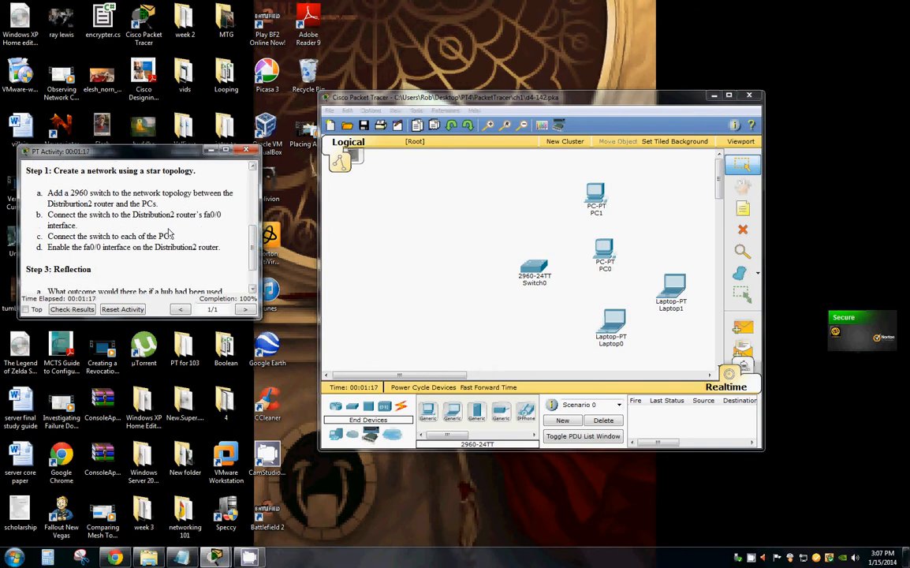
mouse_move(420, 371)
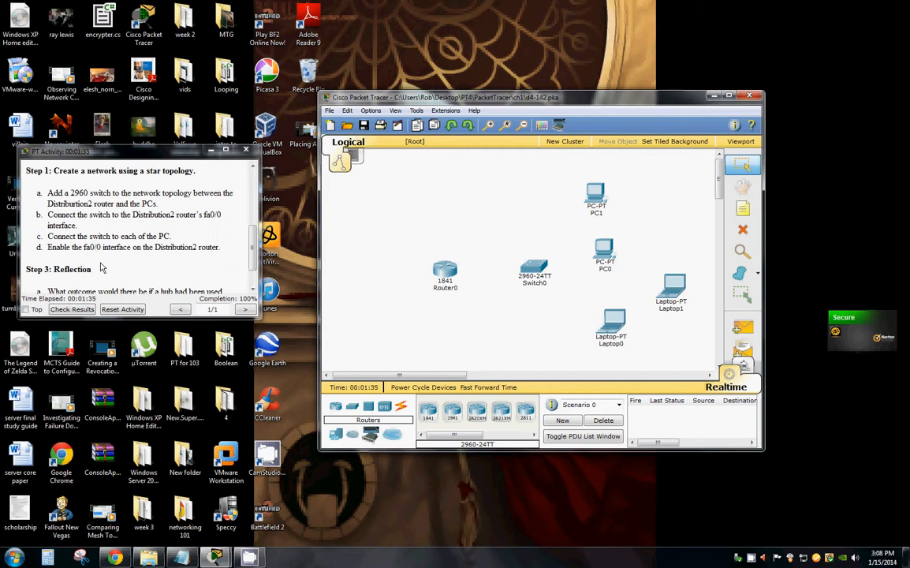
mouse_move(161, 272)
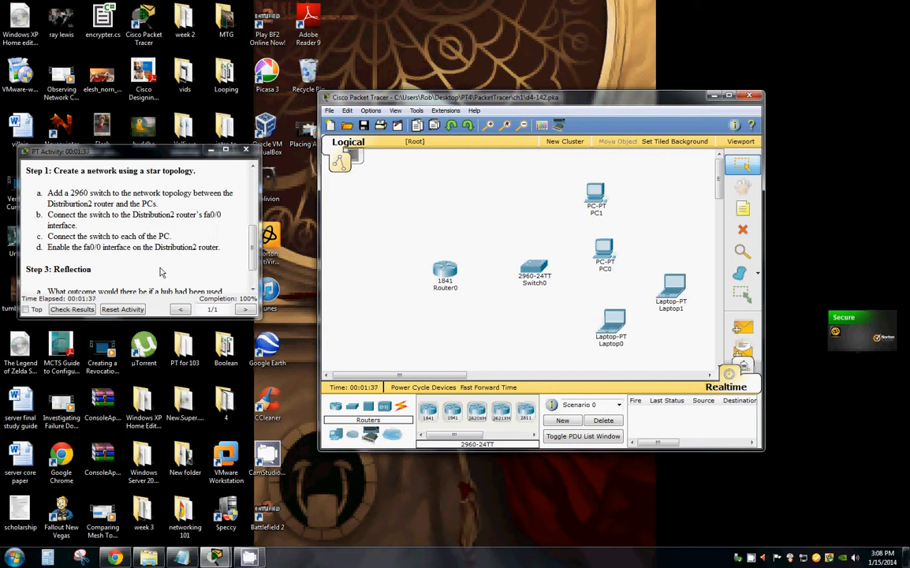
mouse_move(438, 268)
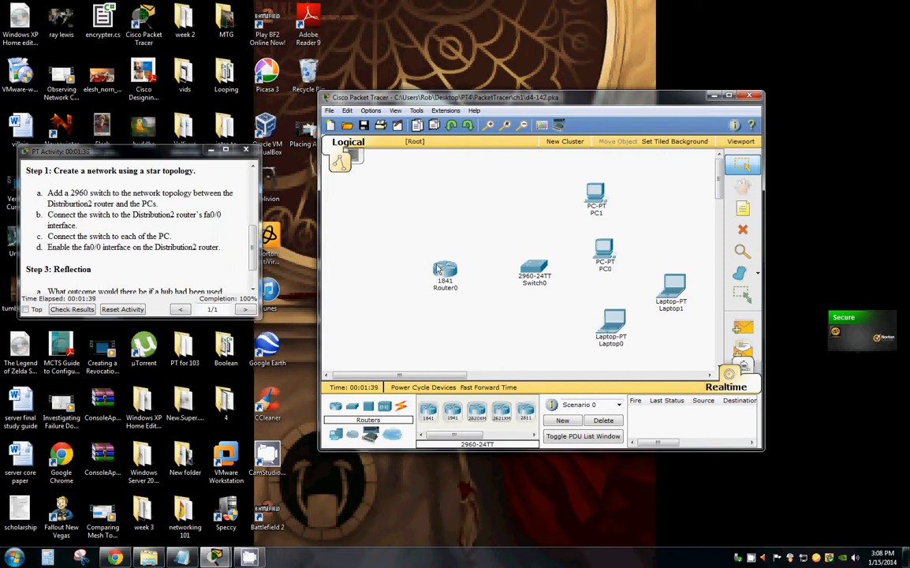
mouse_move(642, 343)
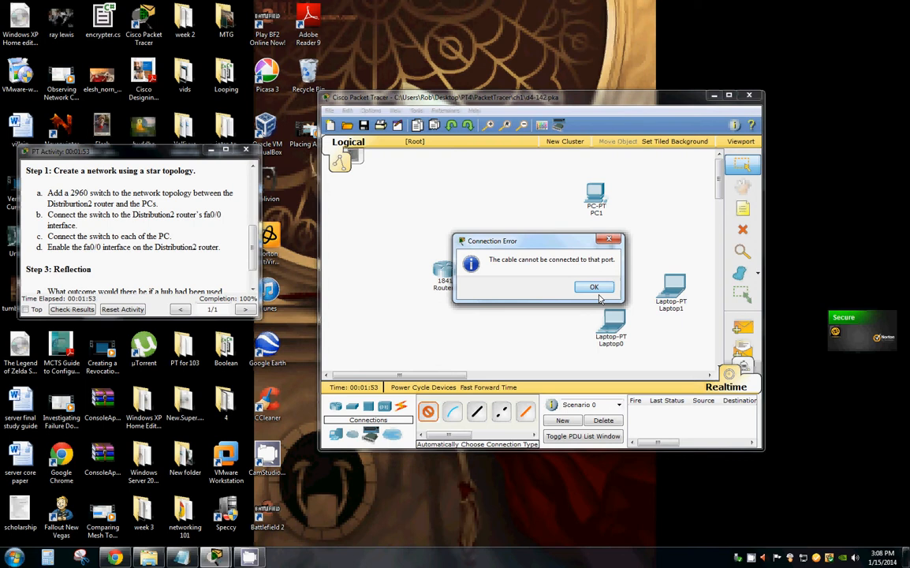
Run Copper Straight-Through cables from Switch0 to the PCs, laptops and Router0 FastEthernet0/0
left_click(593, 287)
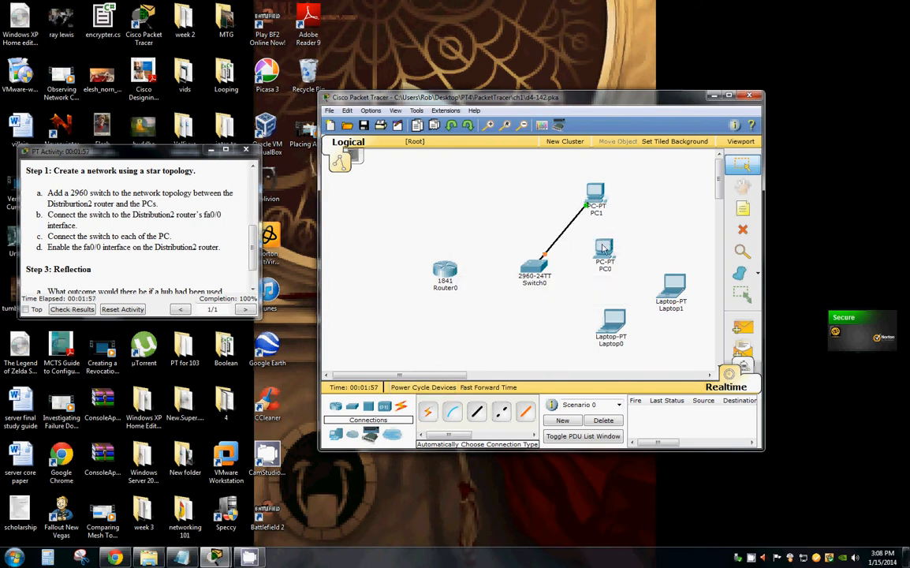
left_click(430, 410)
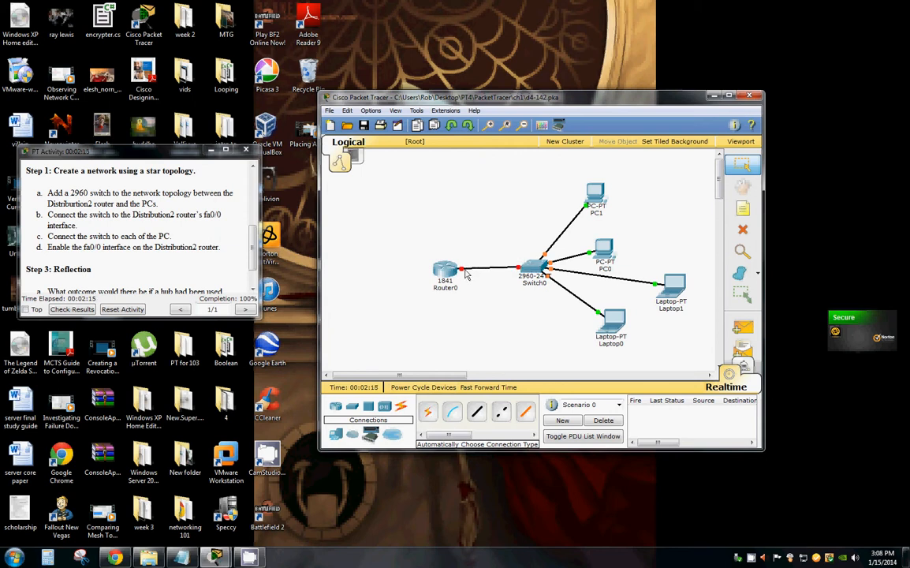
left_click(535, 271)
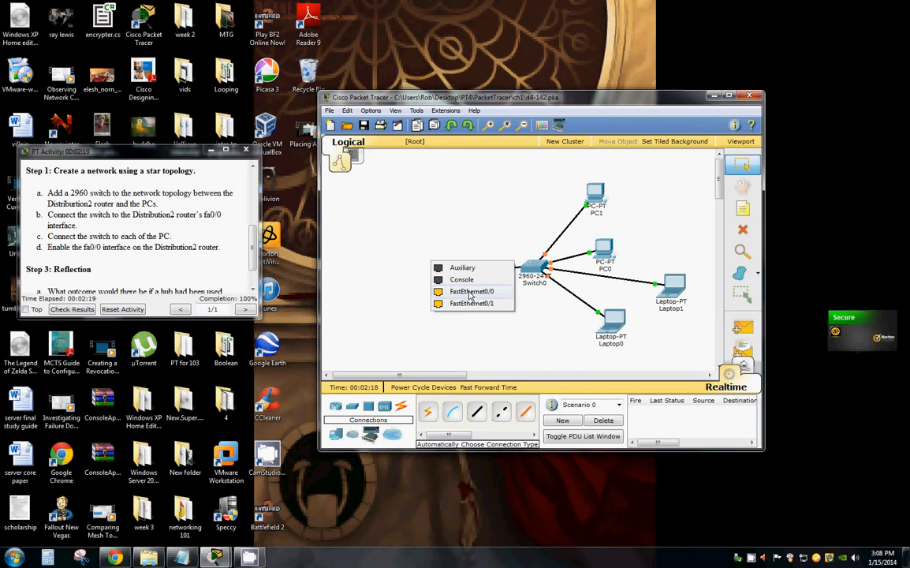
left_click(472, 290)
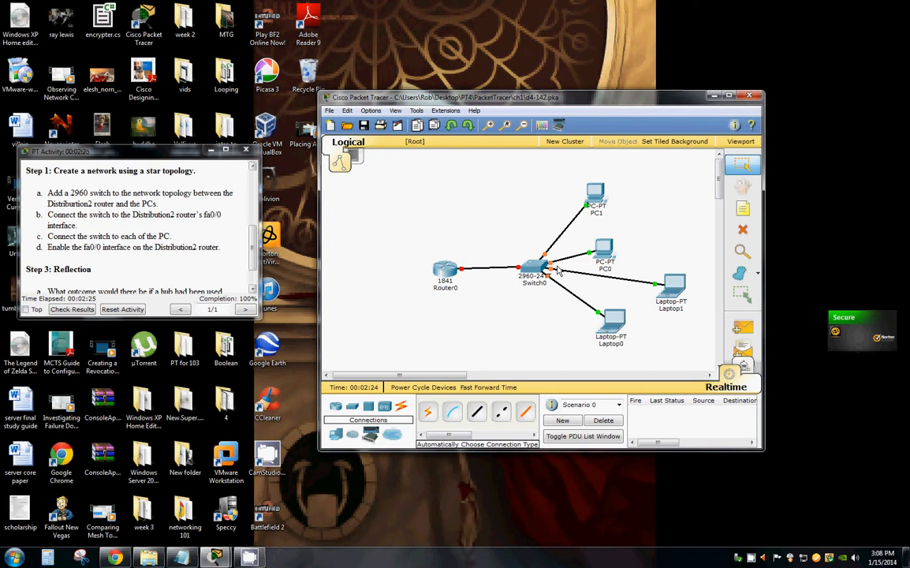
mouse_move(631, 341)
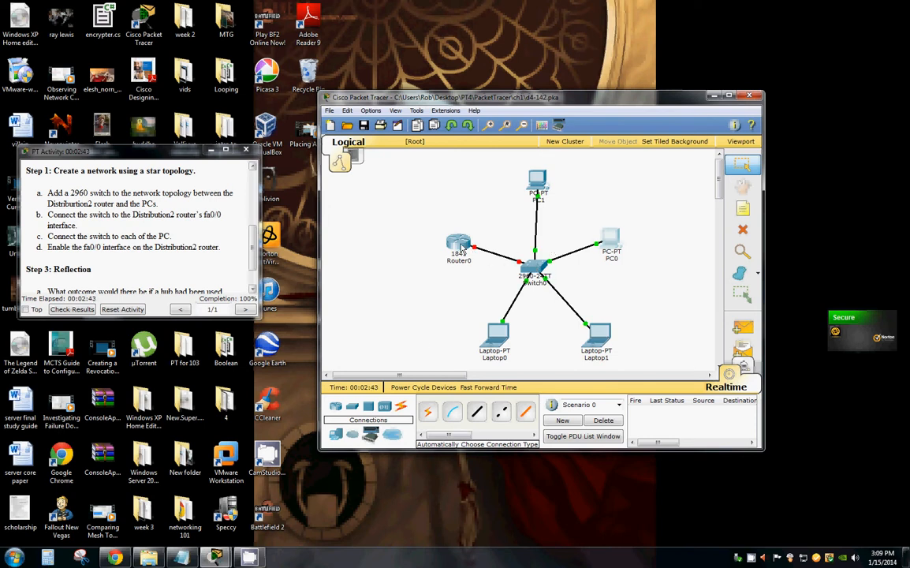
Enter Router0's CLI and start the initial setup dialog, answering y then n
left_click(460, 245)
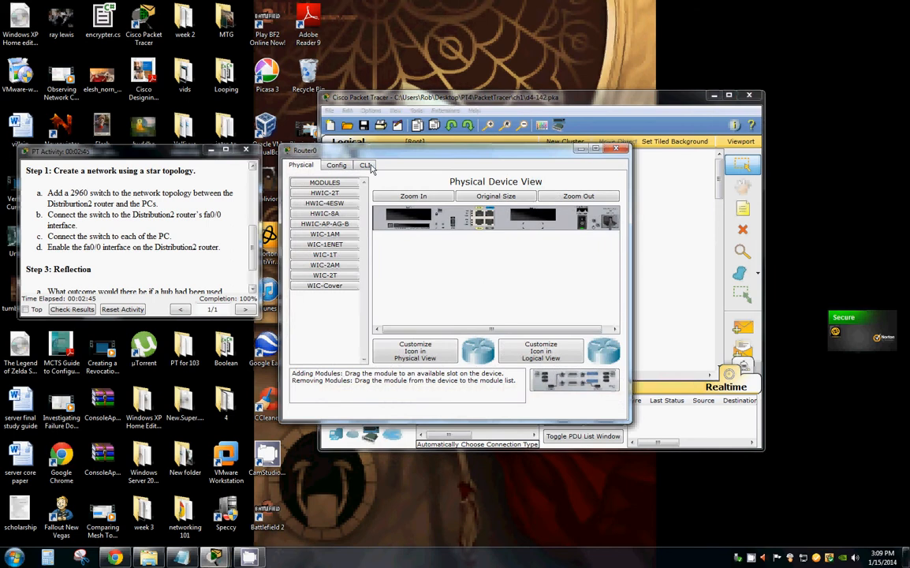
left_click(366, 165)
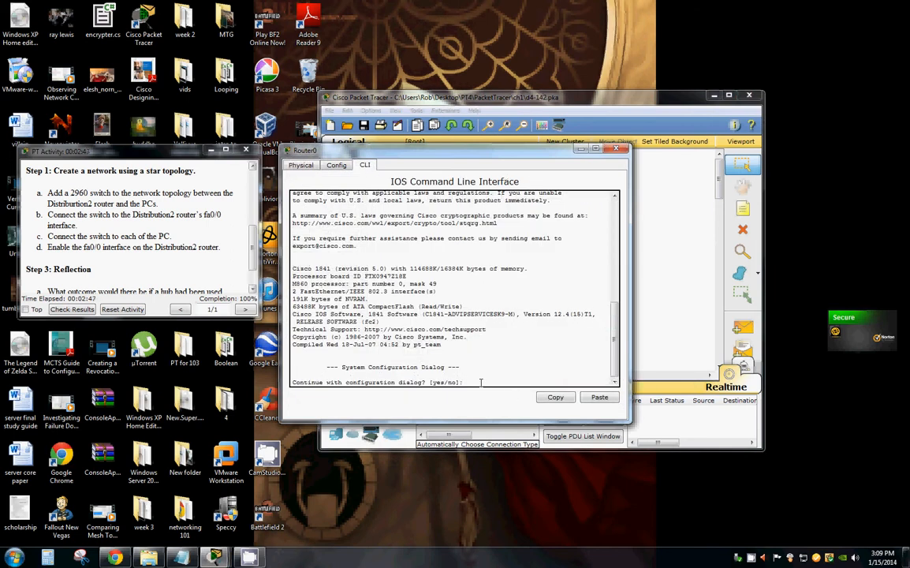
key("enter")
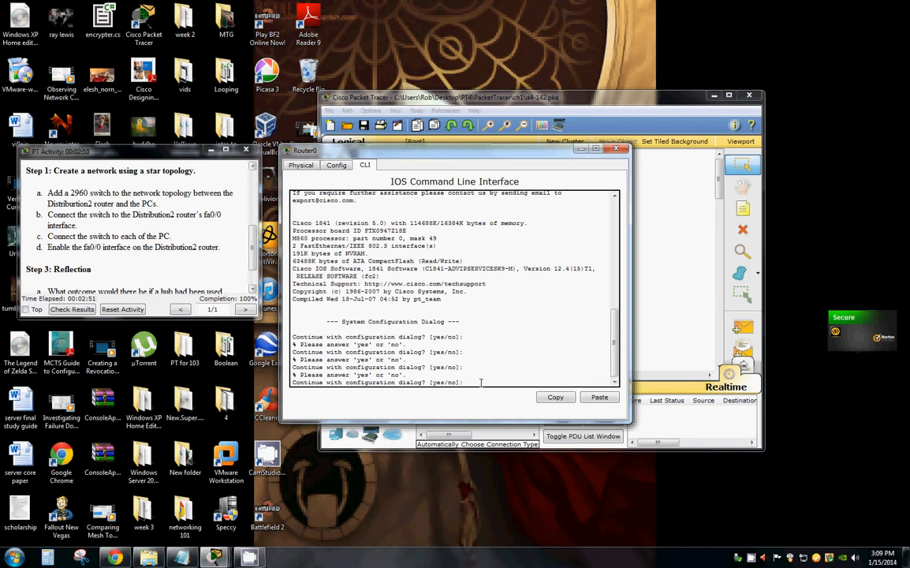
type("y")
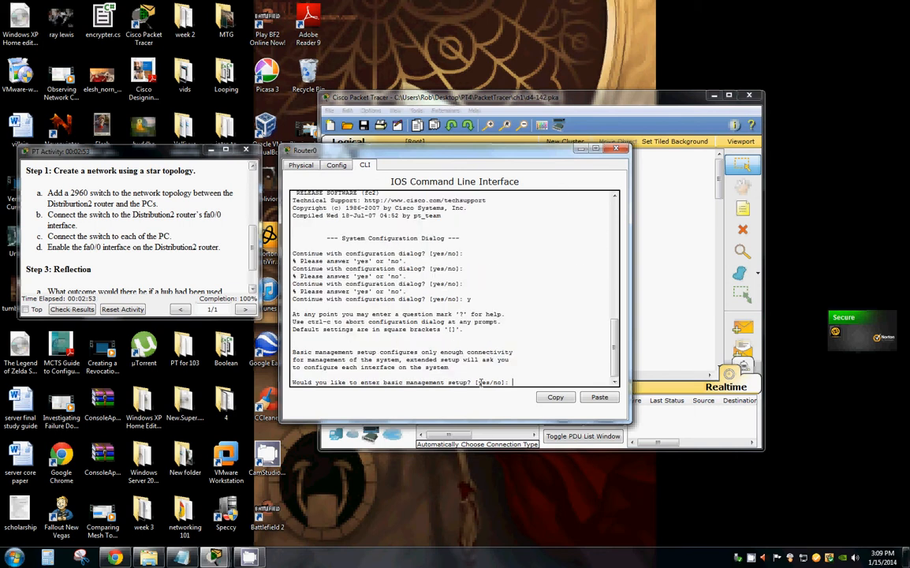
type("n")
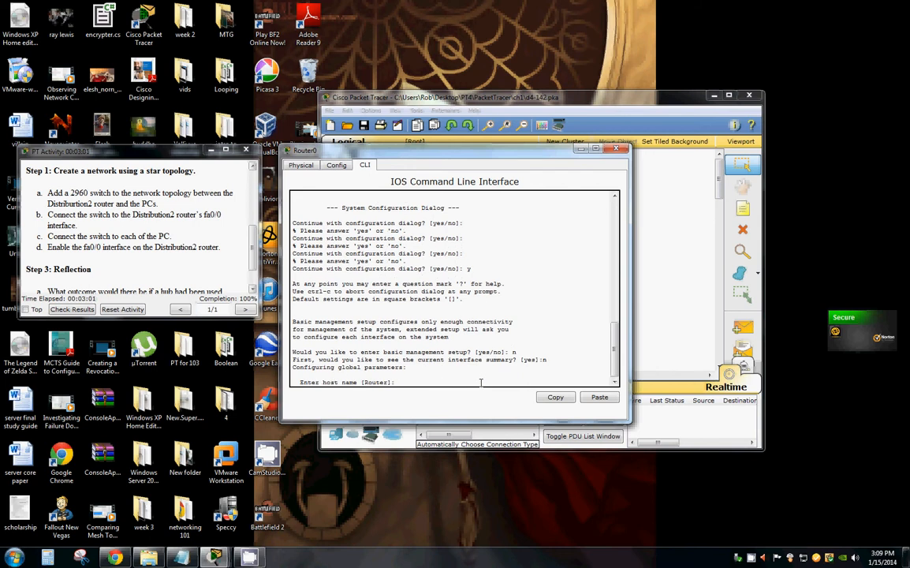
Name the router bigstarrr and set the enable secret to 1
type("big")
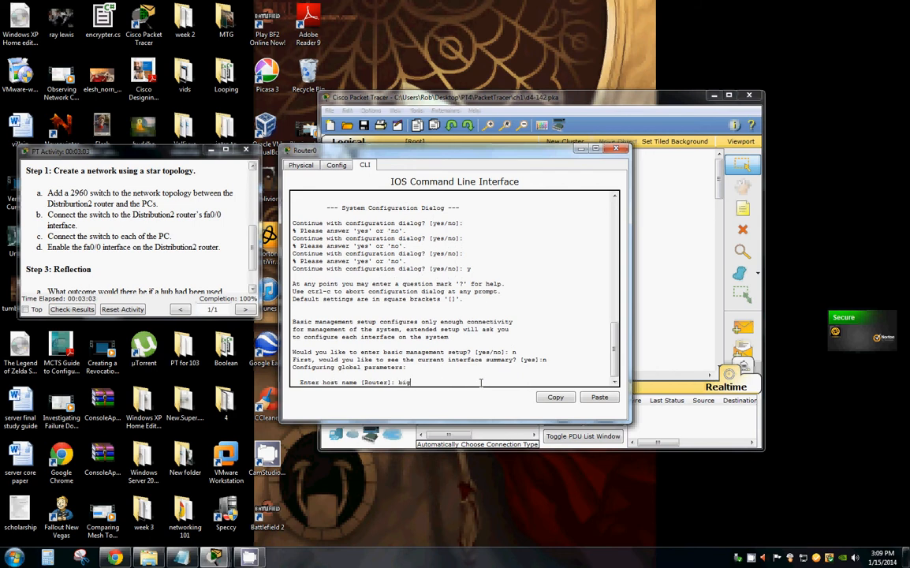
type("starrr")
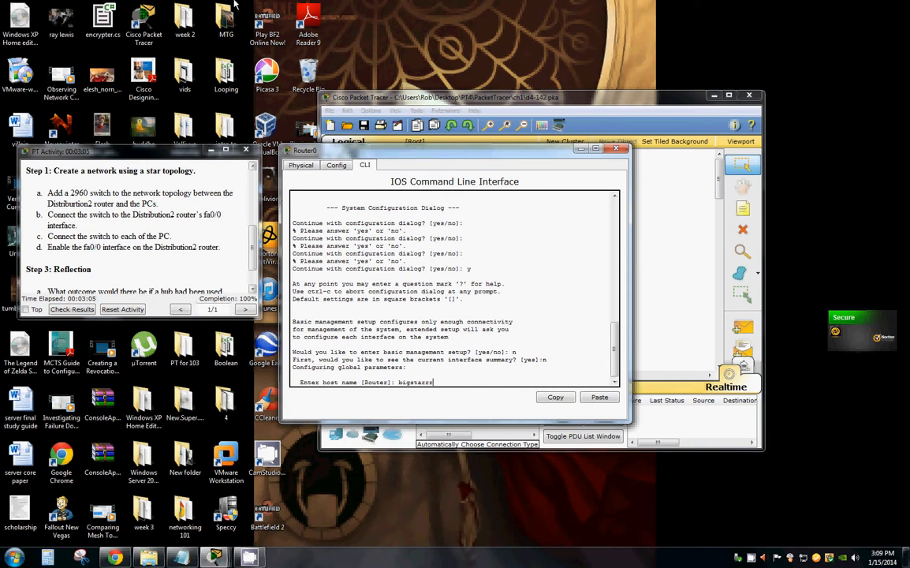
key("enter")
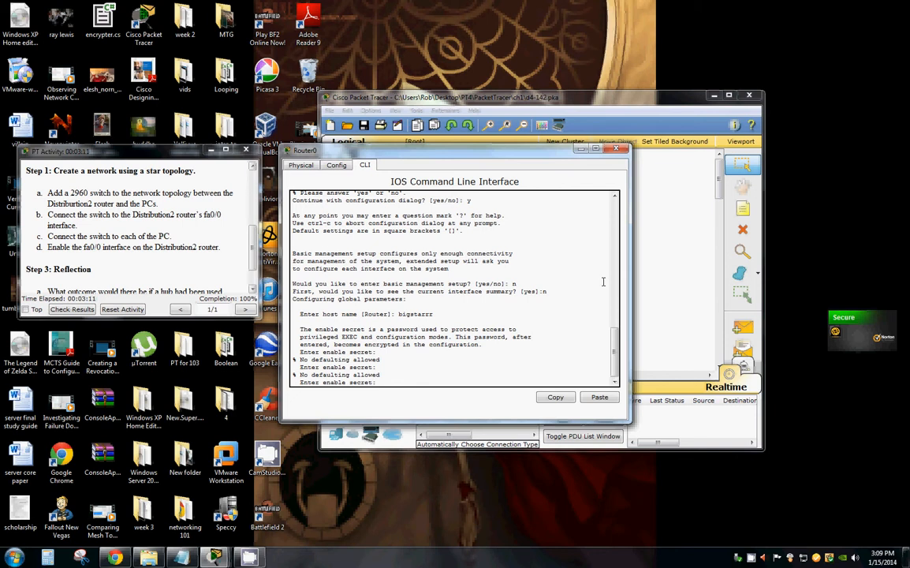
type("1")
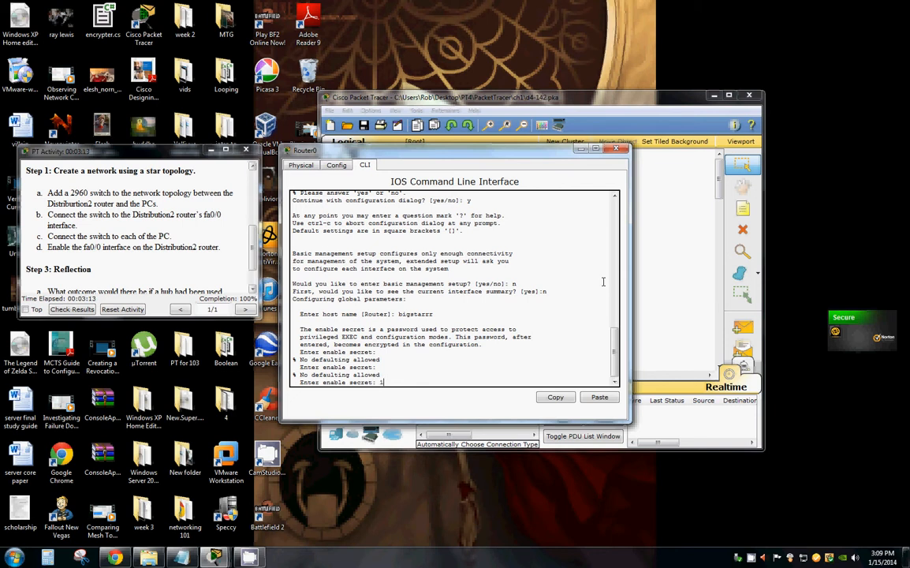
key("enter")
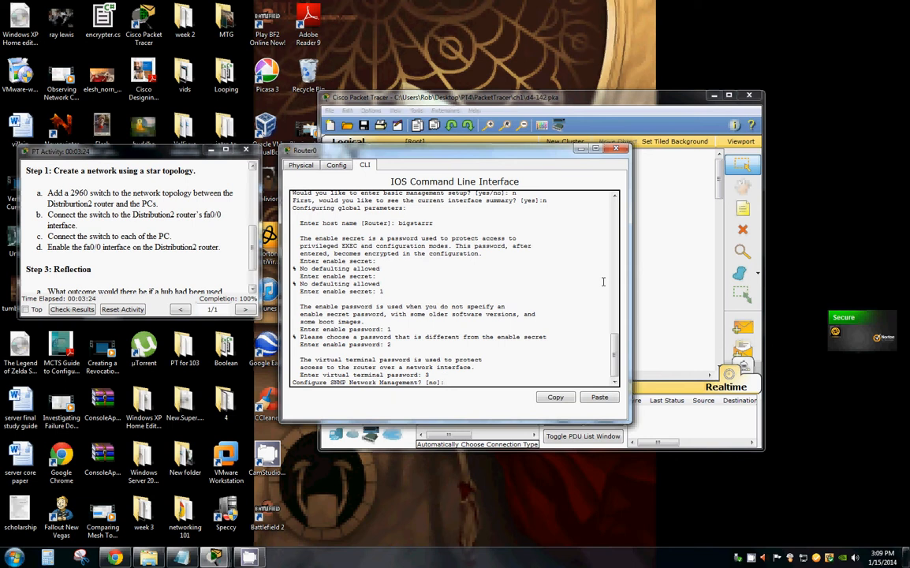
Decline the remaining setup prompts and enter privileged config mode (en, conf t)
type("n")
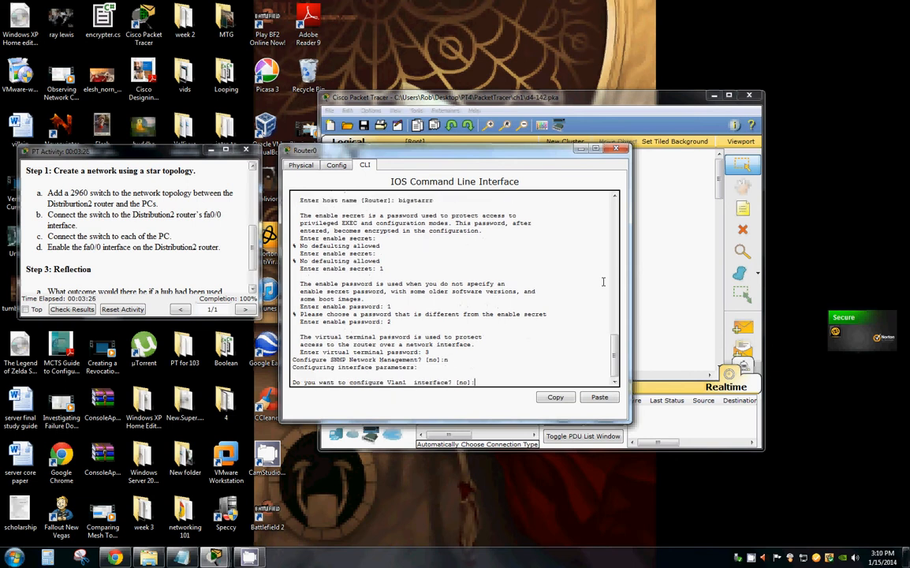
type("n")
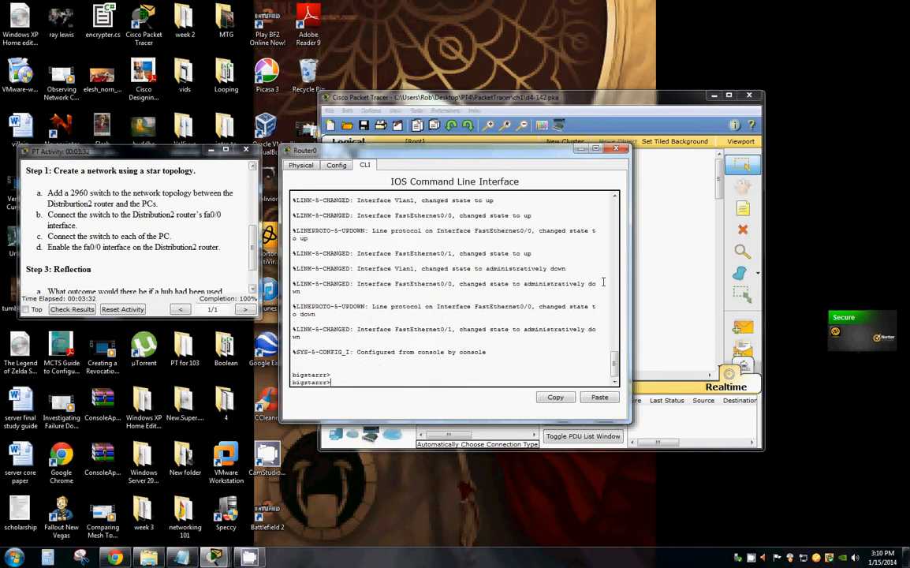
type("en")
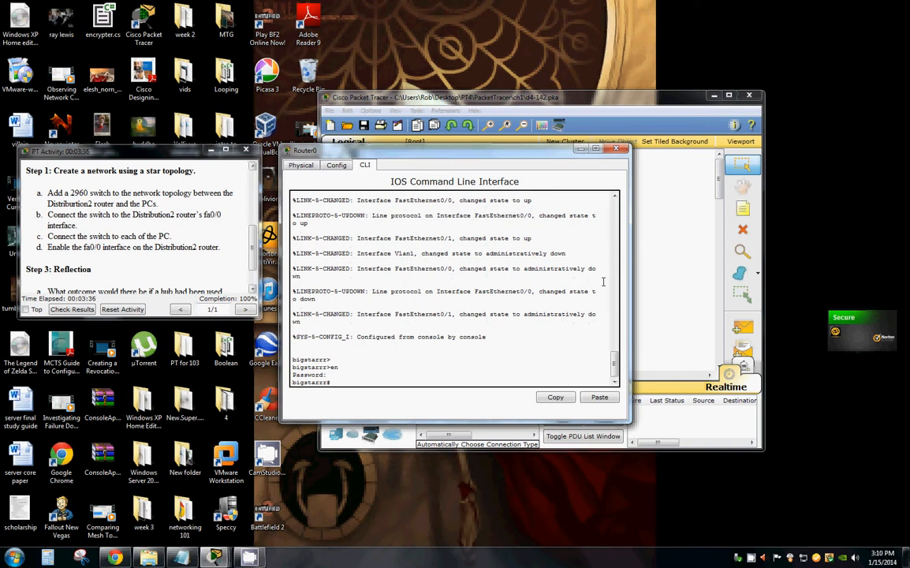
type("conf t")
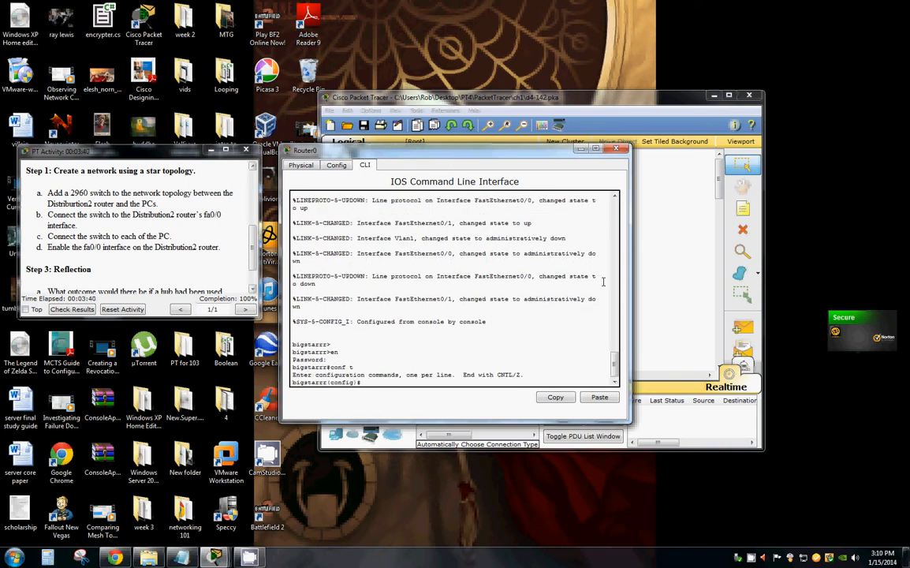
Bring up interface fa0/0 with no shutdown and exit configuration
type("int fa0/0")
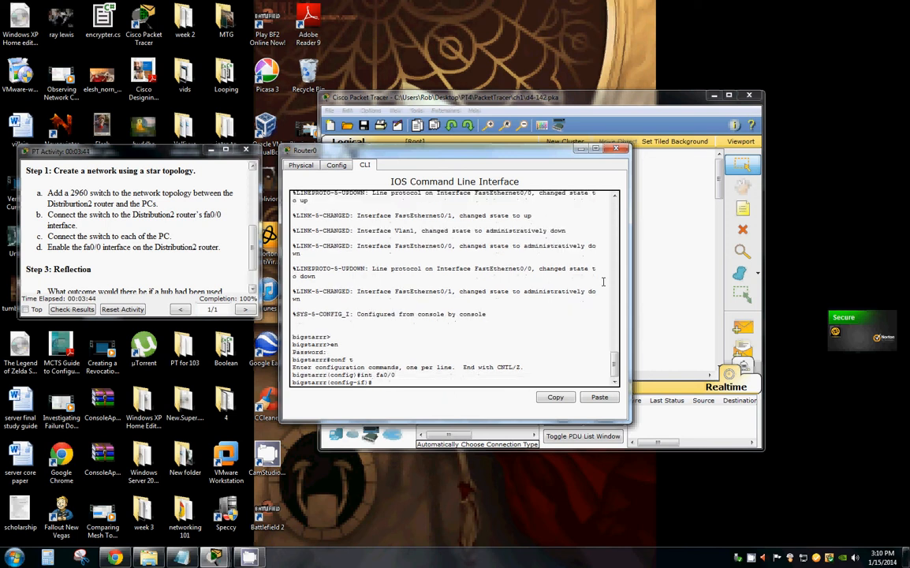
type("no shut")
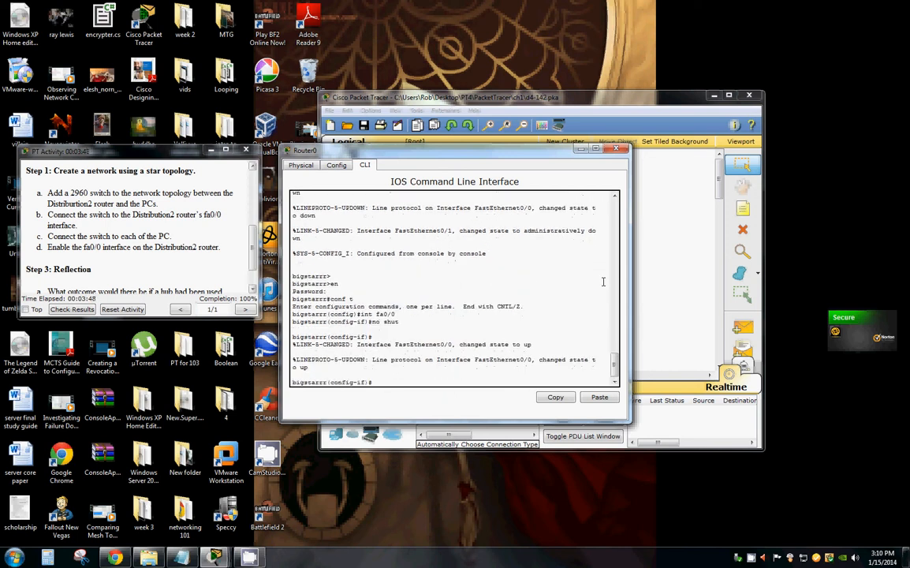
type("exit")
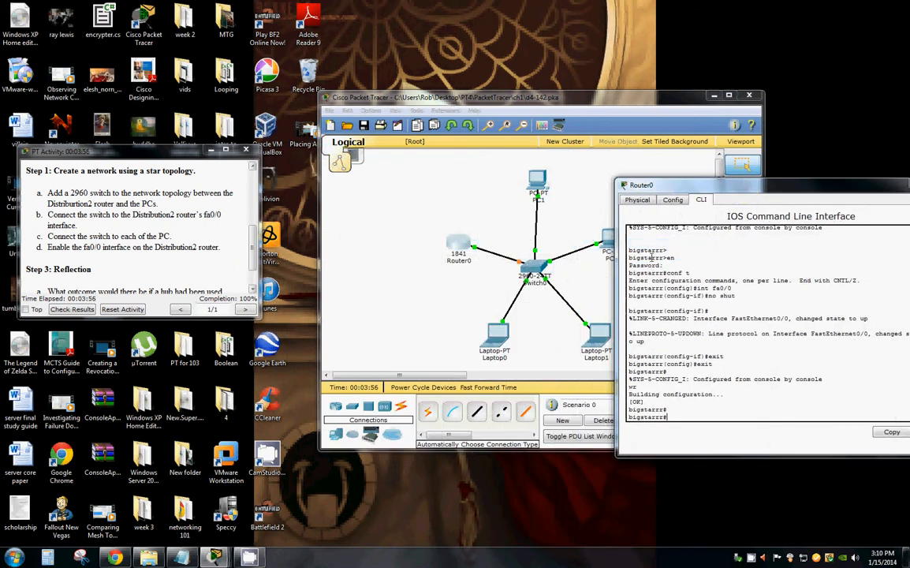
mouse_move(527, 251)
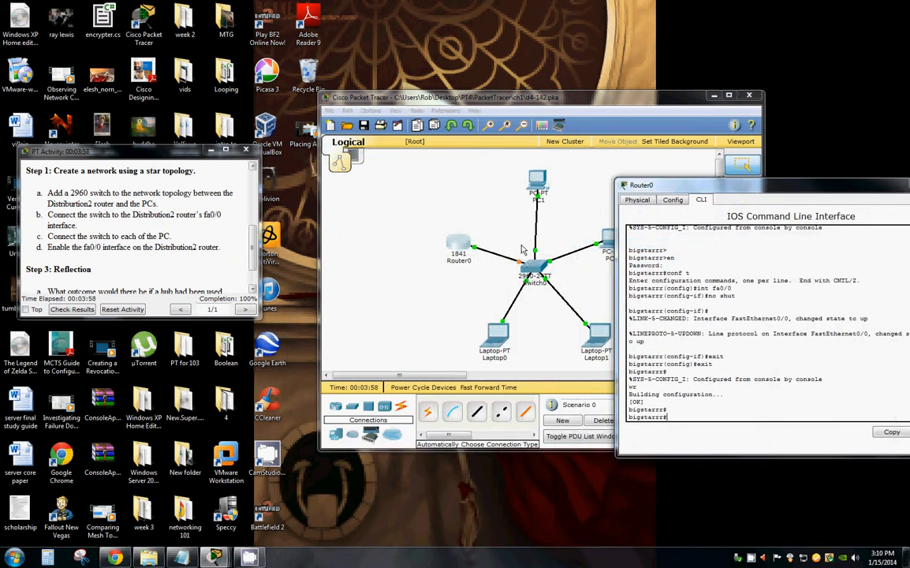